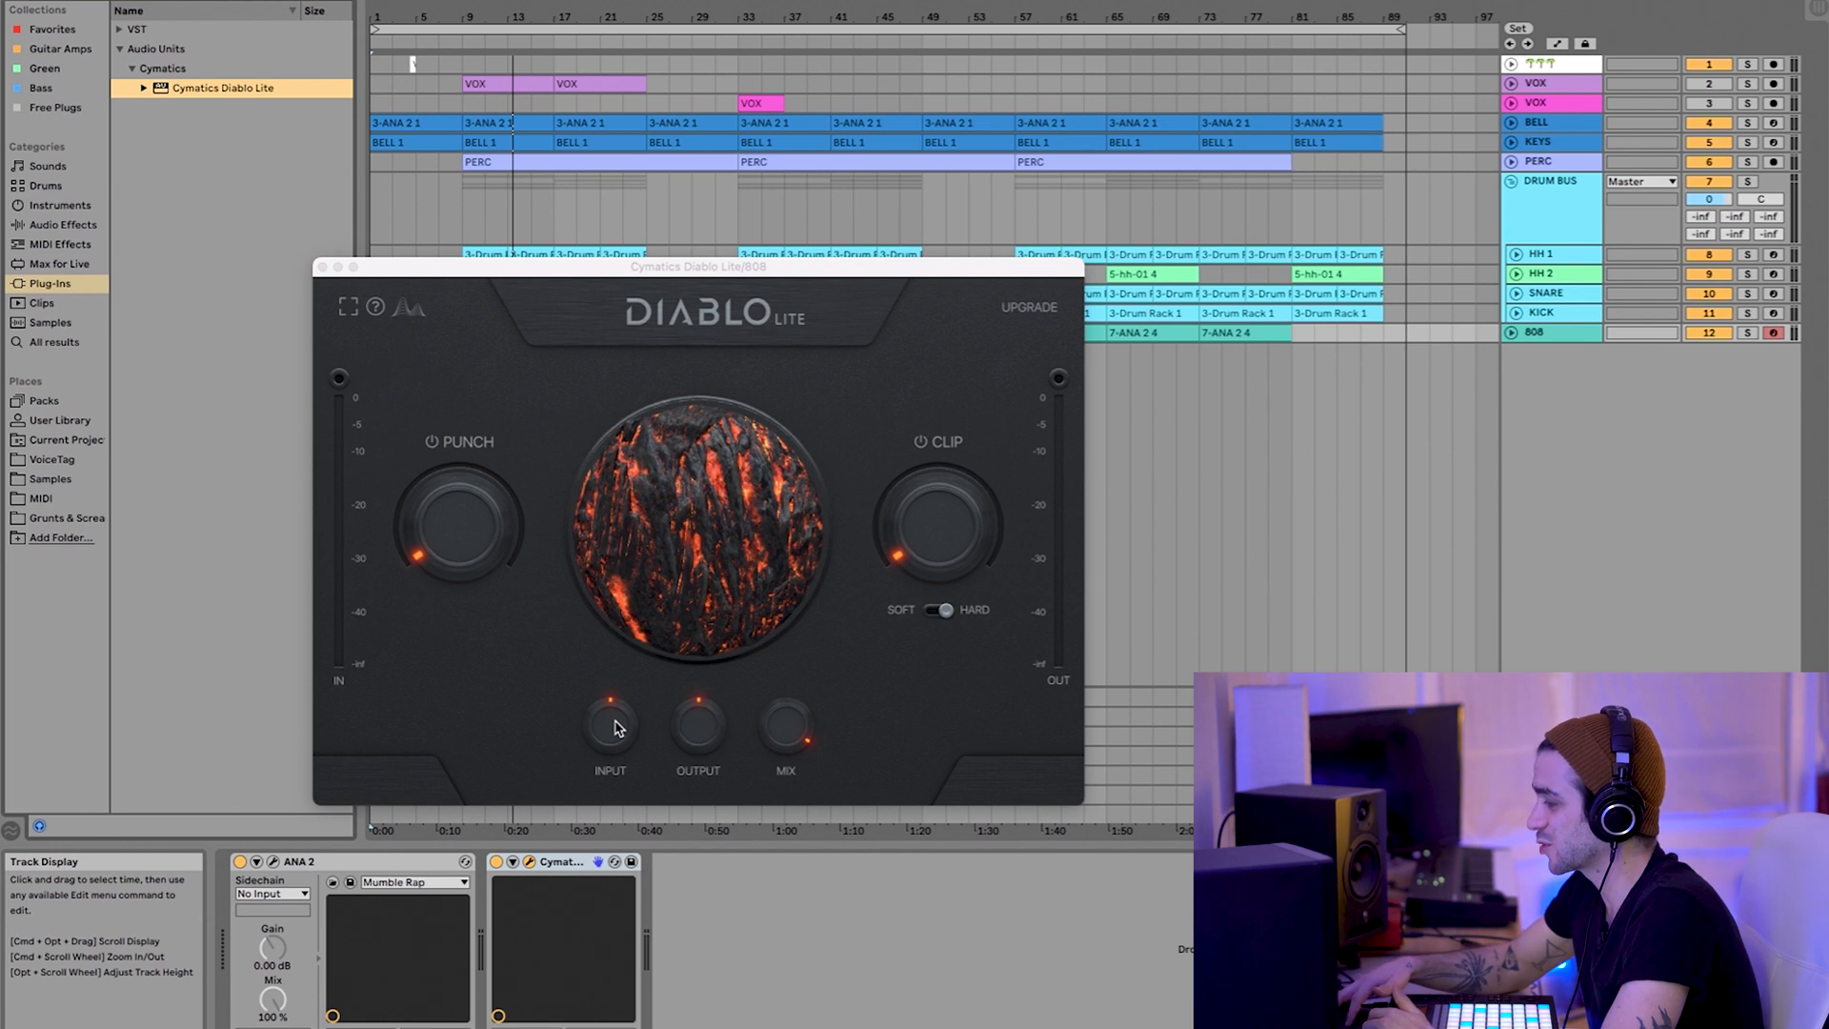
mouse_move(1060, 390)
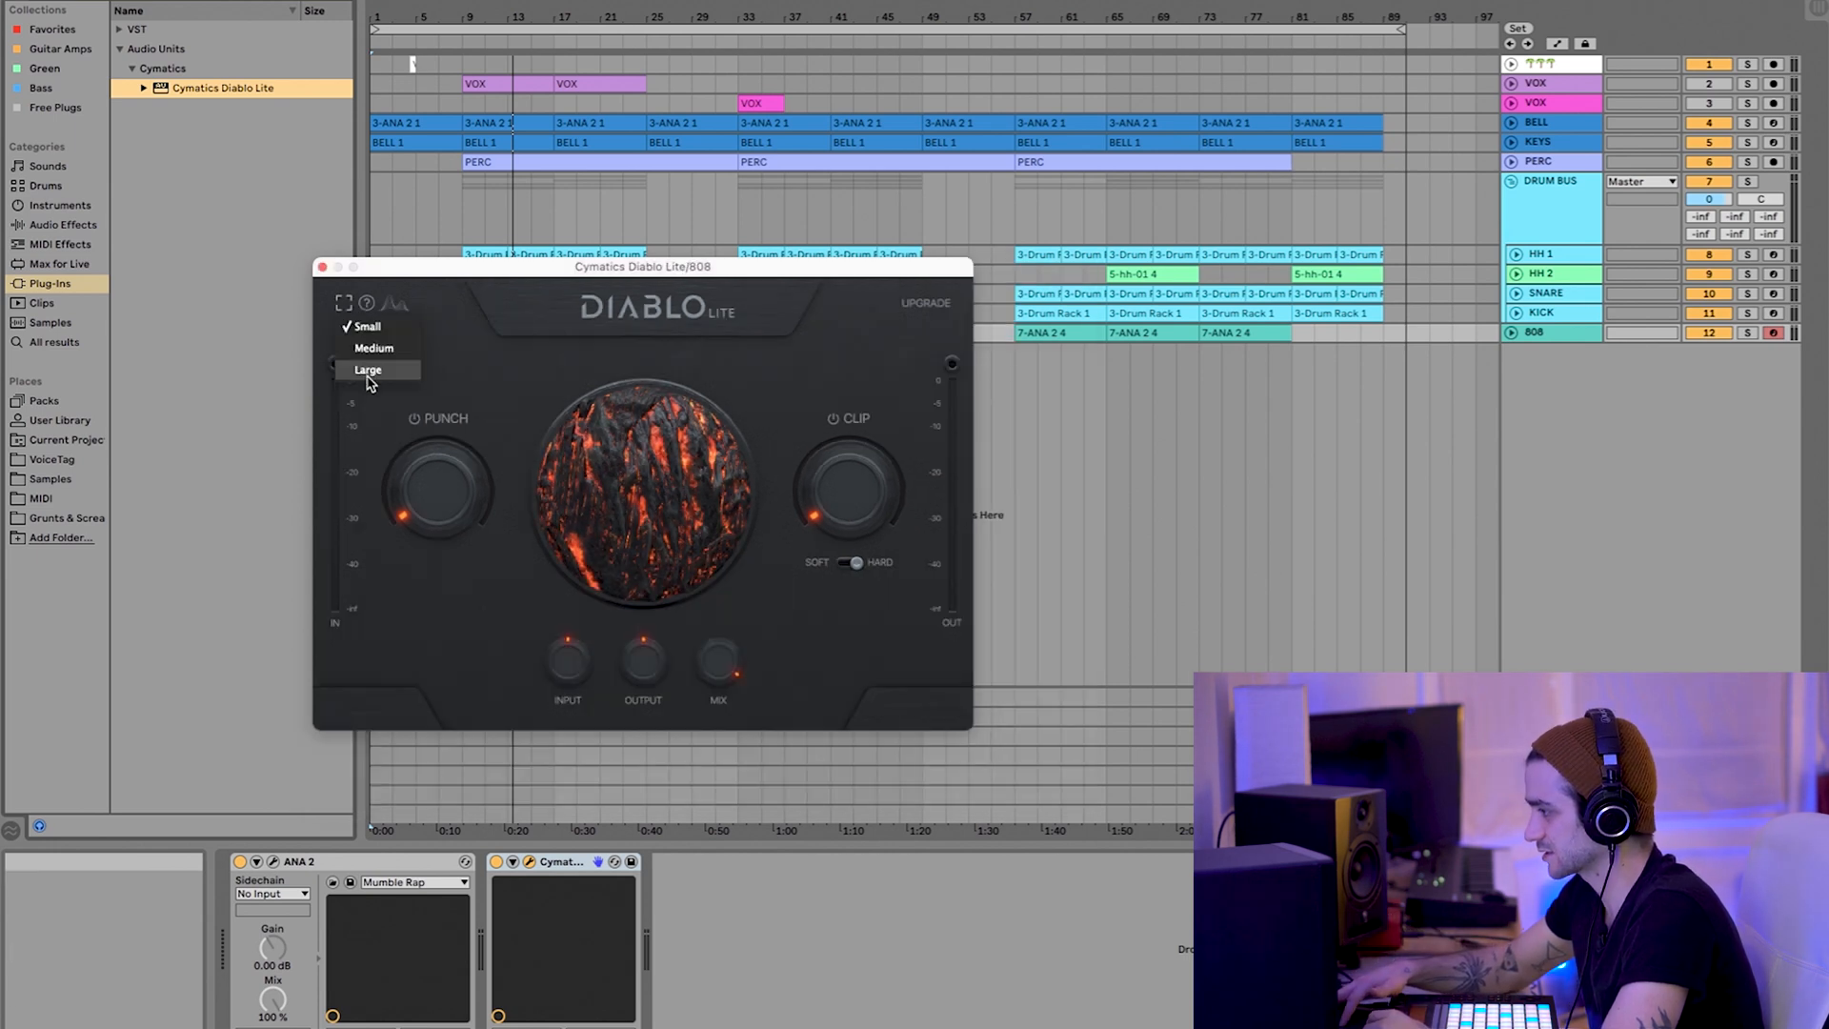
Step: Turn the kick's Diablo Lite punch to 20 and raise clip to about 29
click(369, 370)
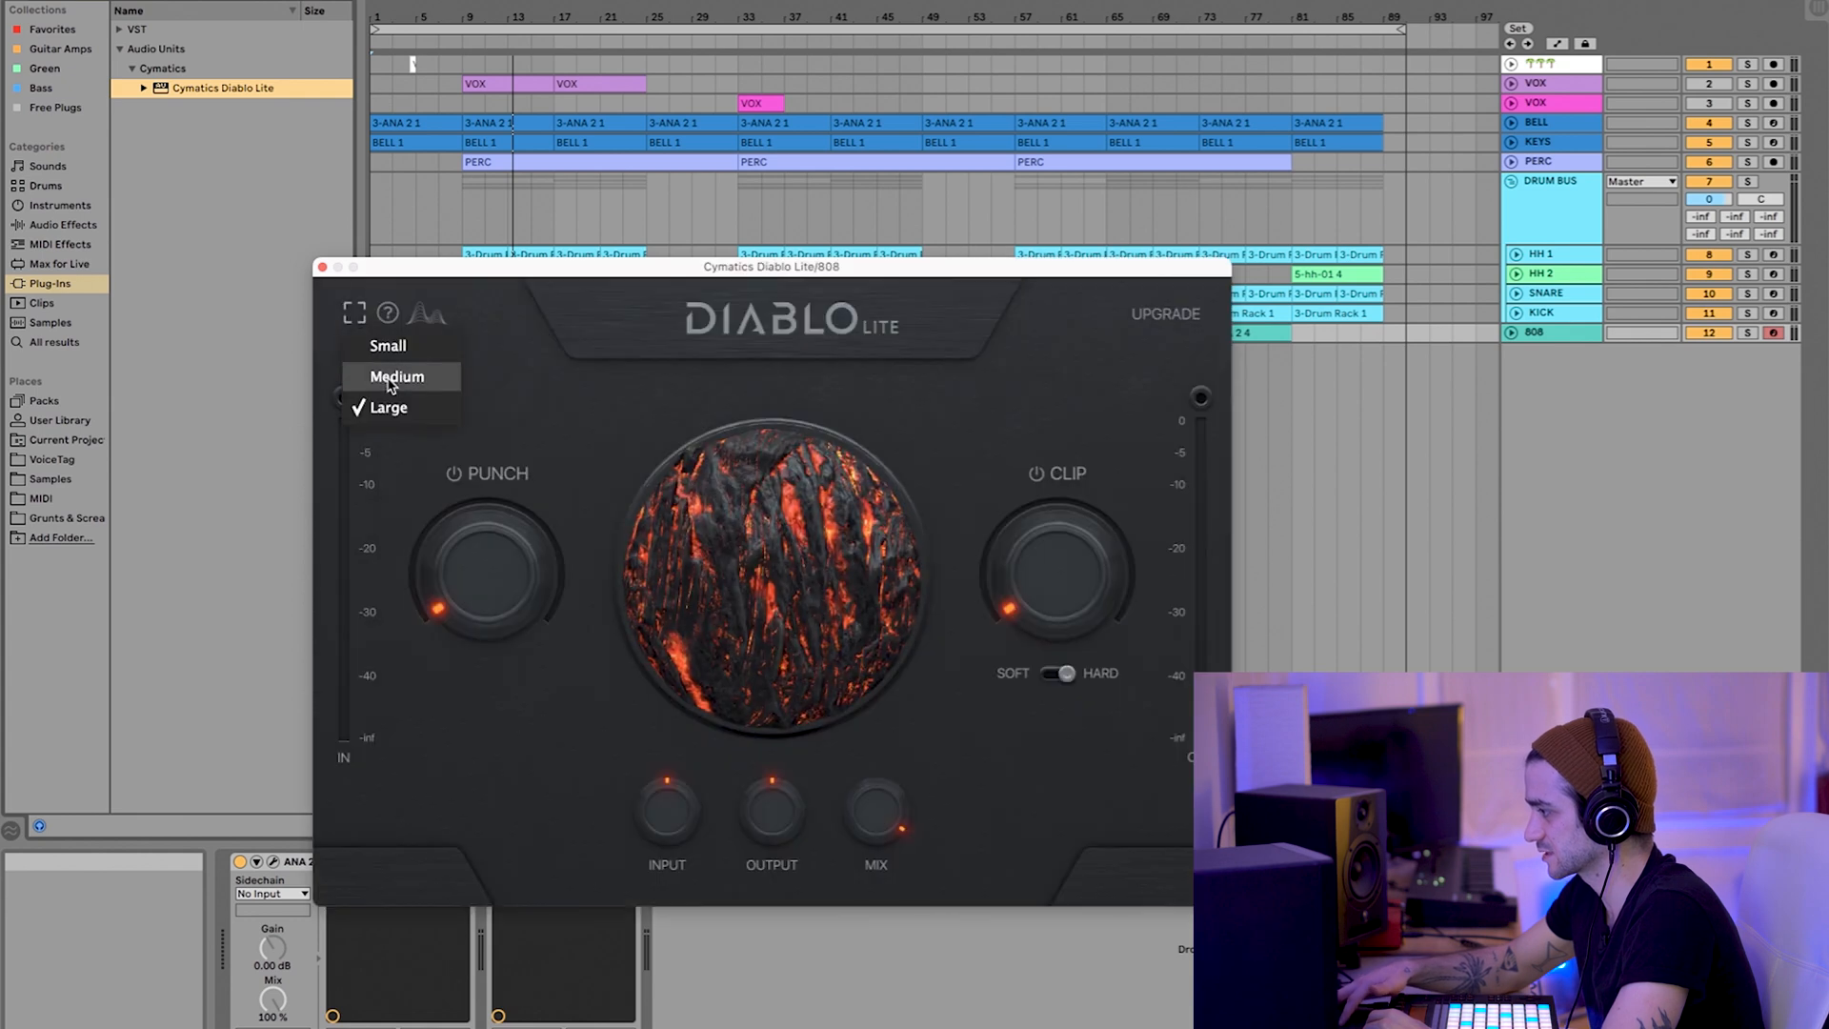
click(398, 375)
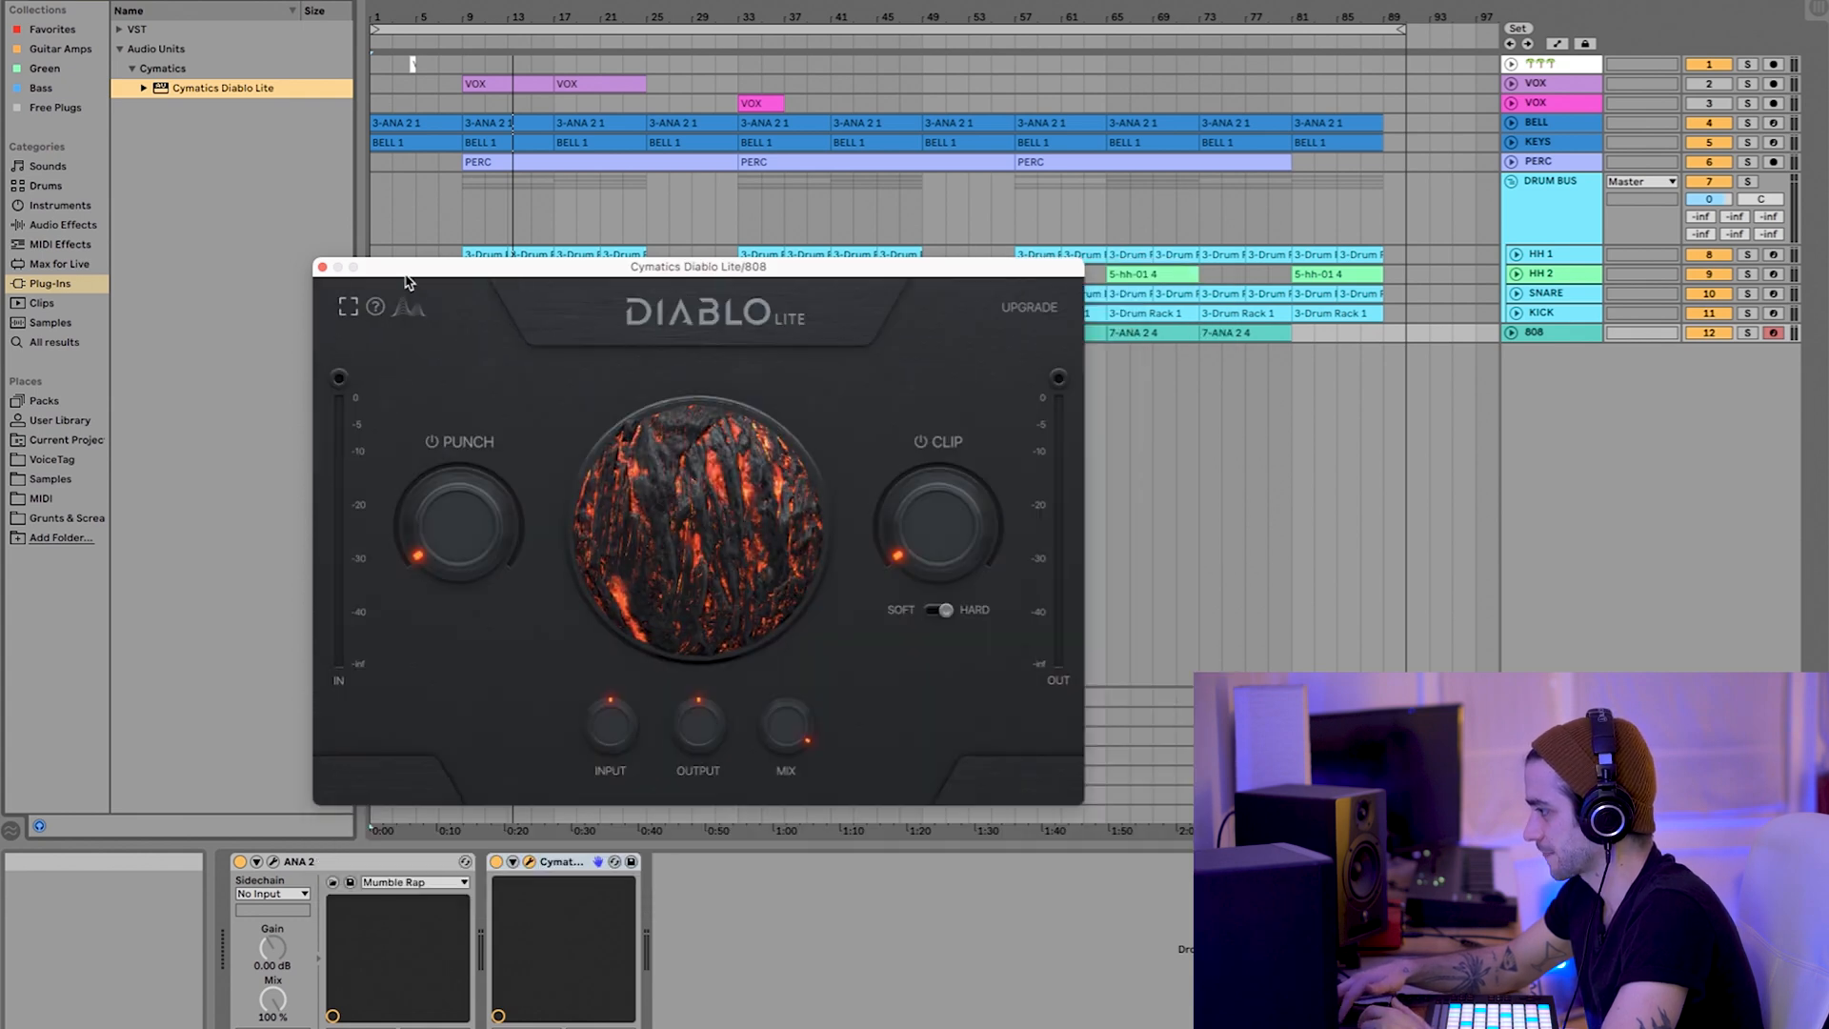
drag(696, 266, 1446, 549)
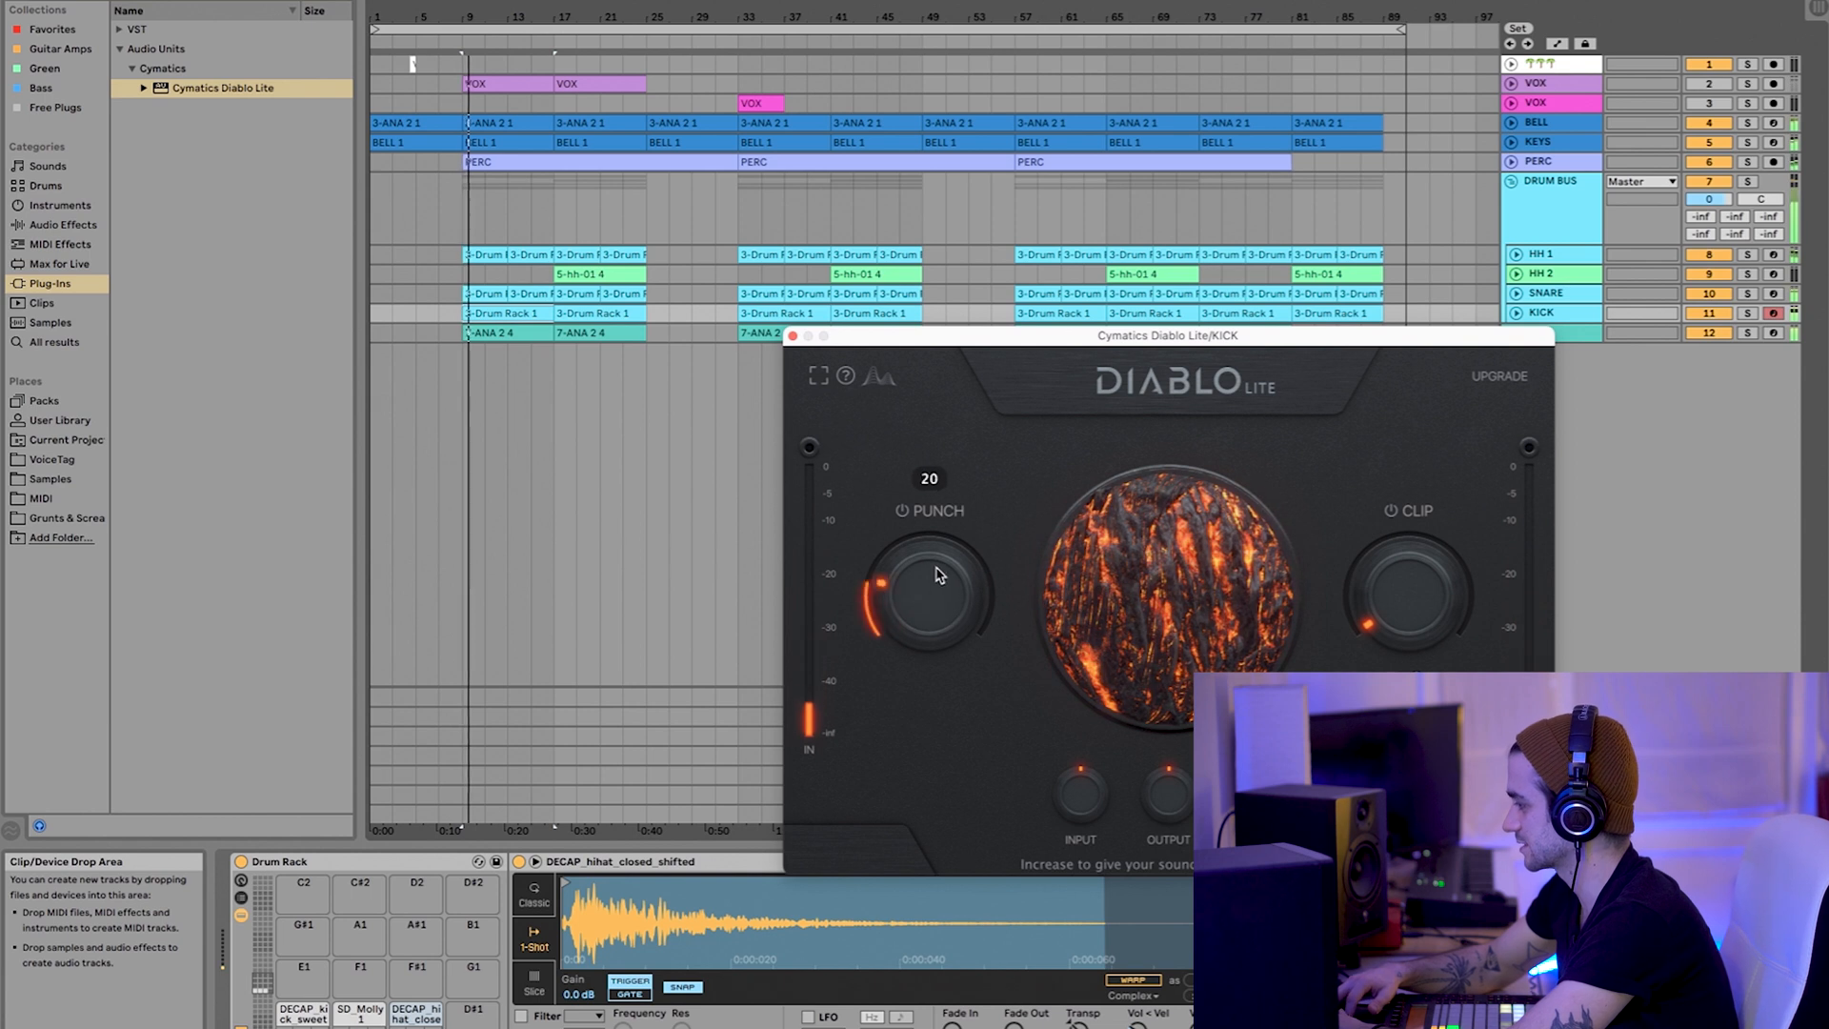
drag(933, 574, 927, 597)
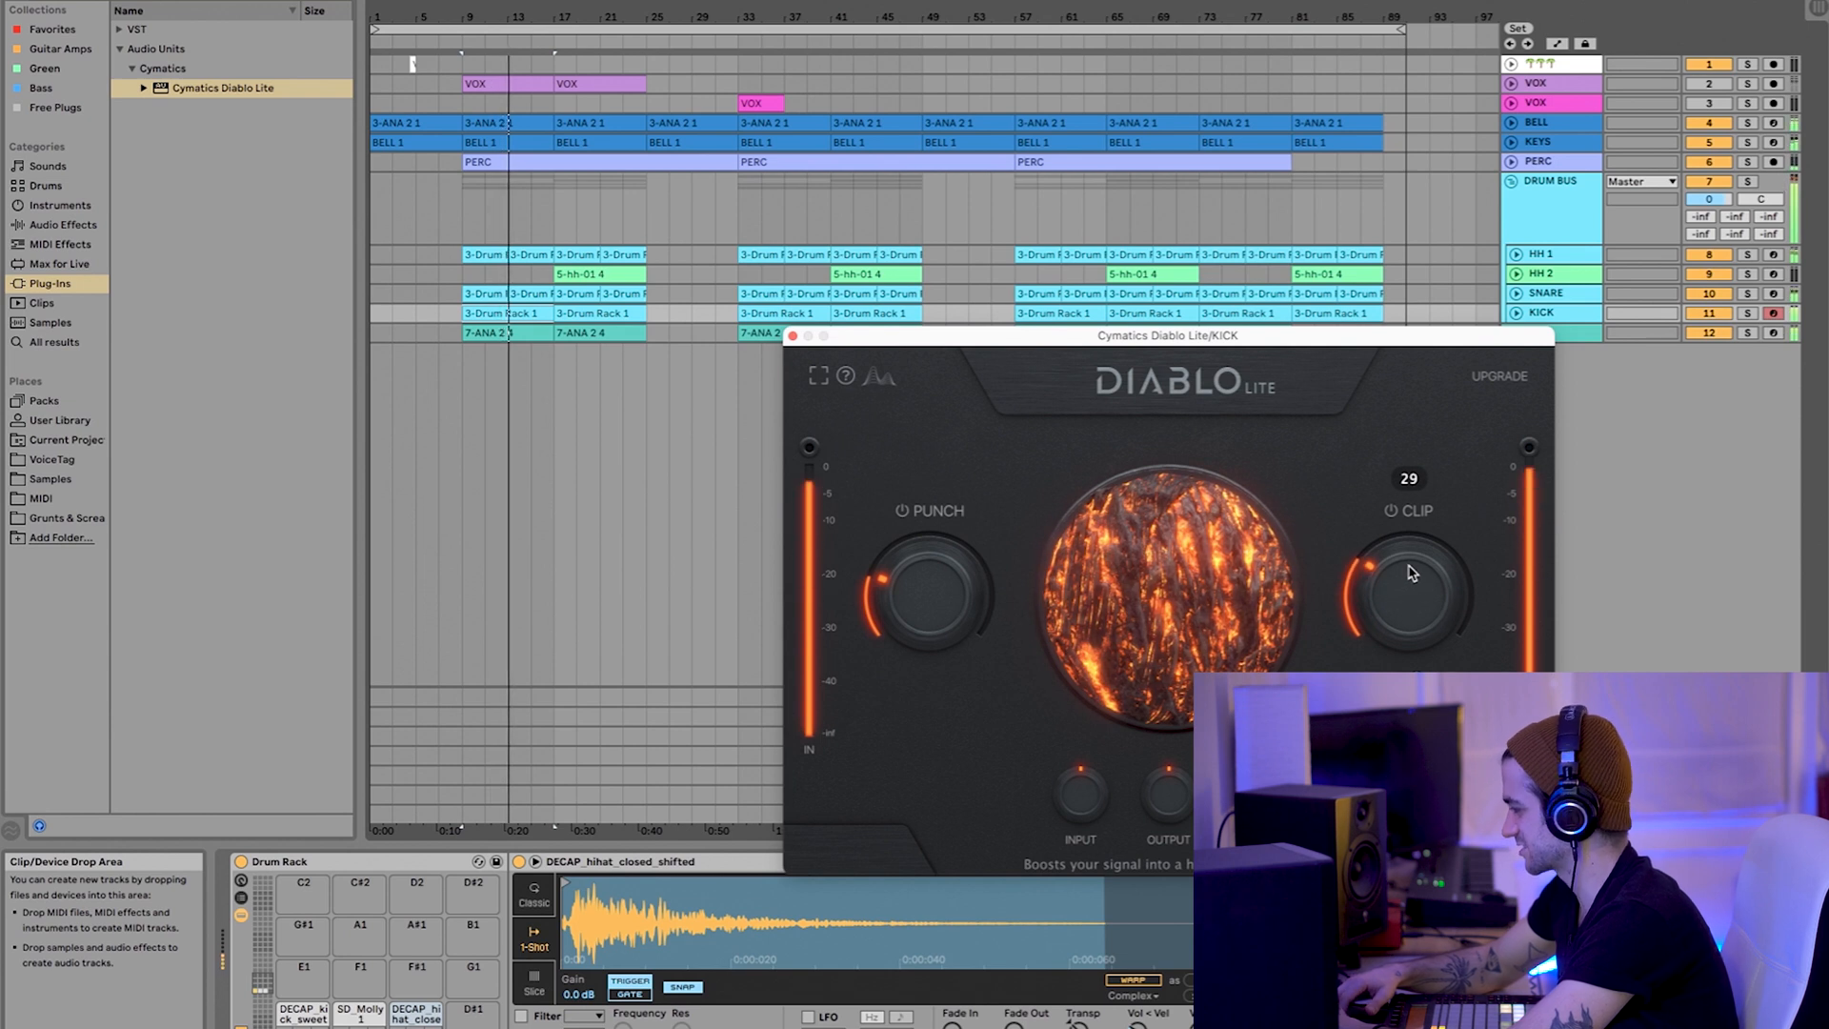
drag(1408, 595, 1412, 560)
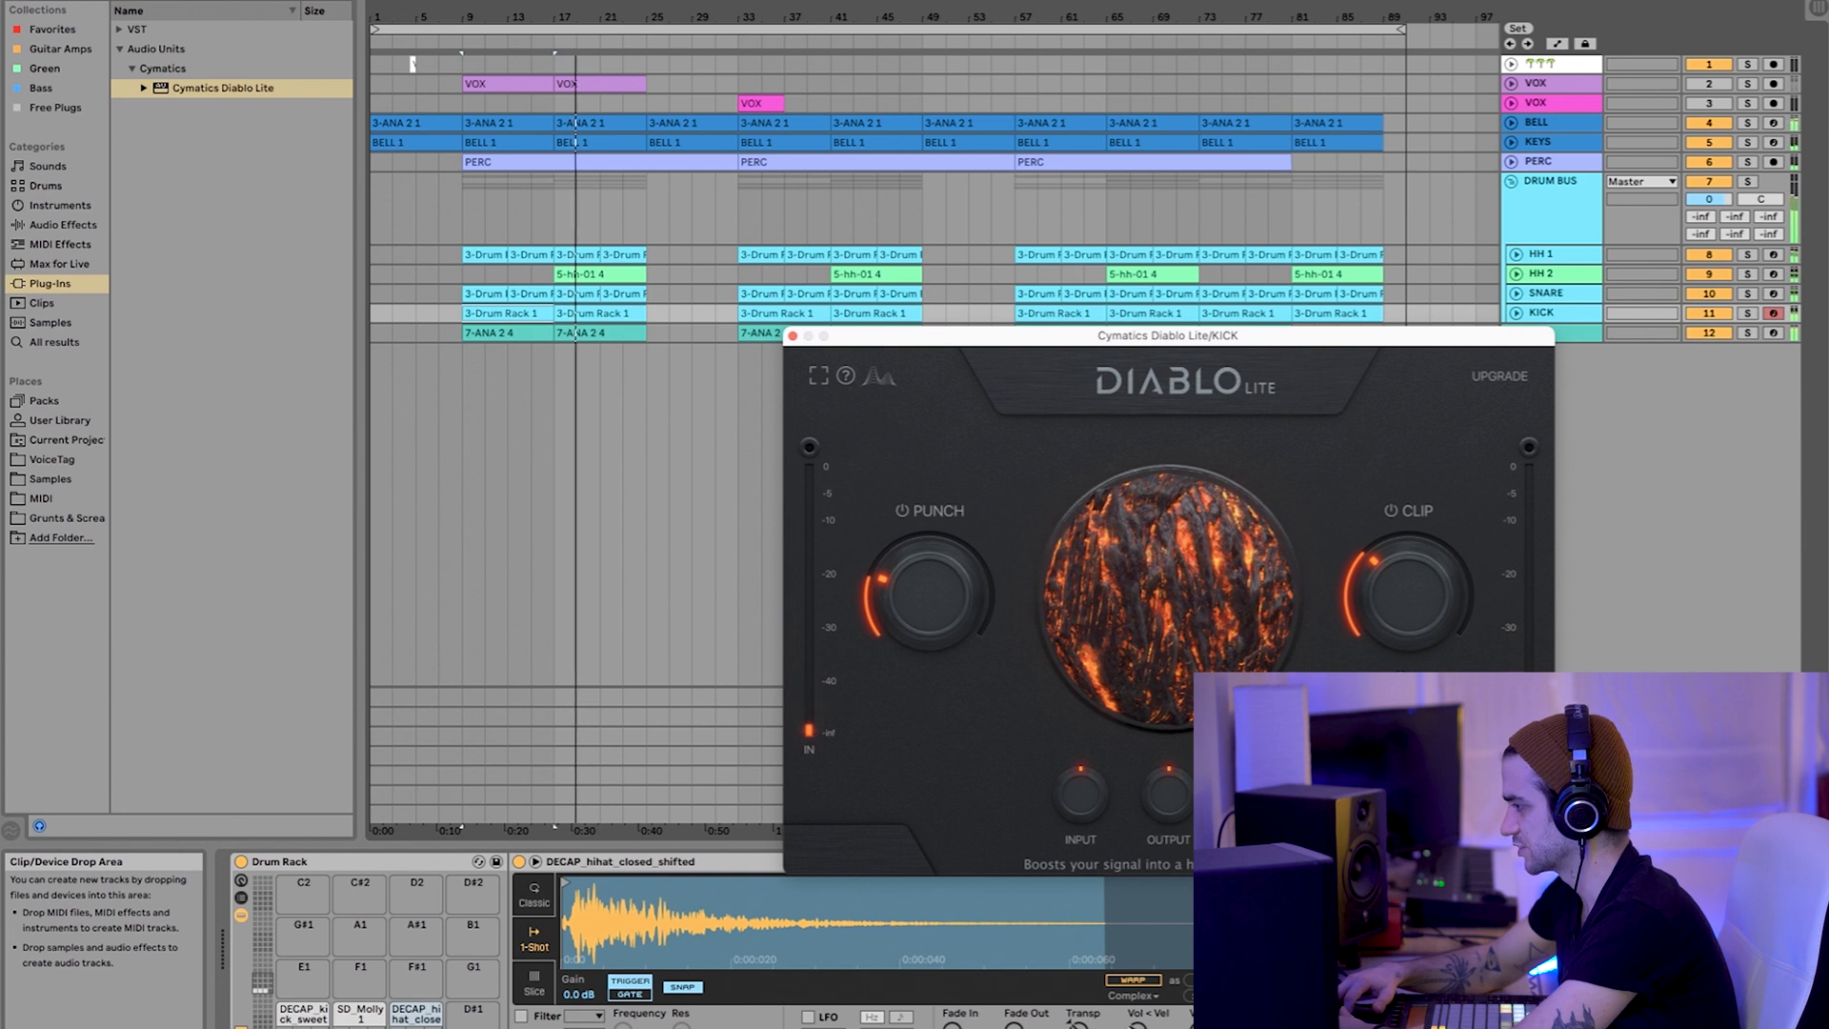
drag(1163, 335, 1257, 190)
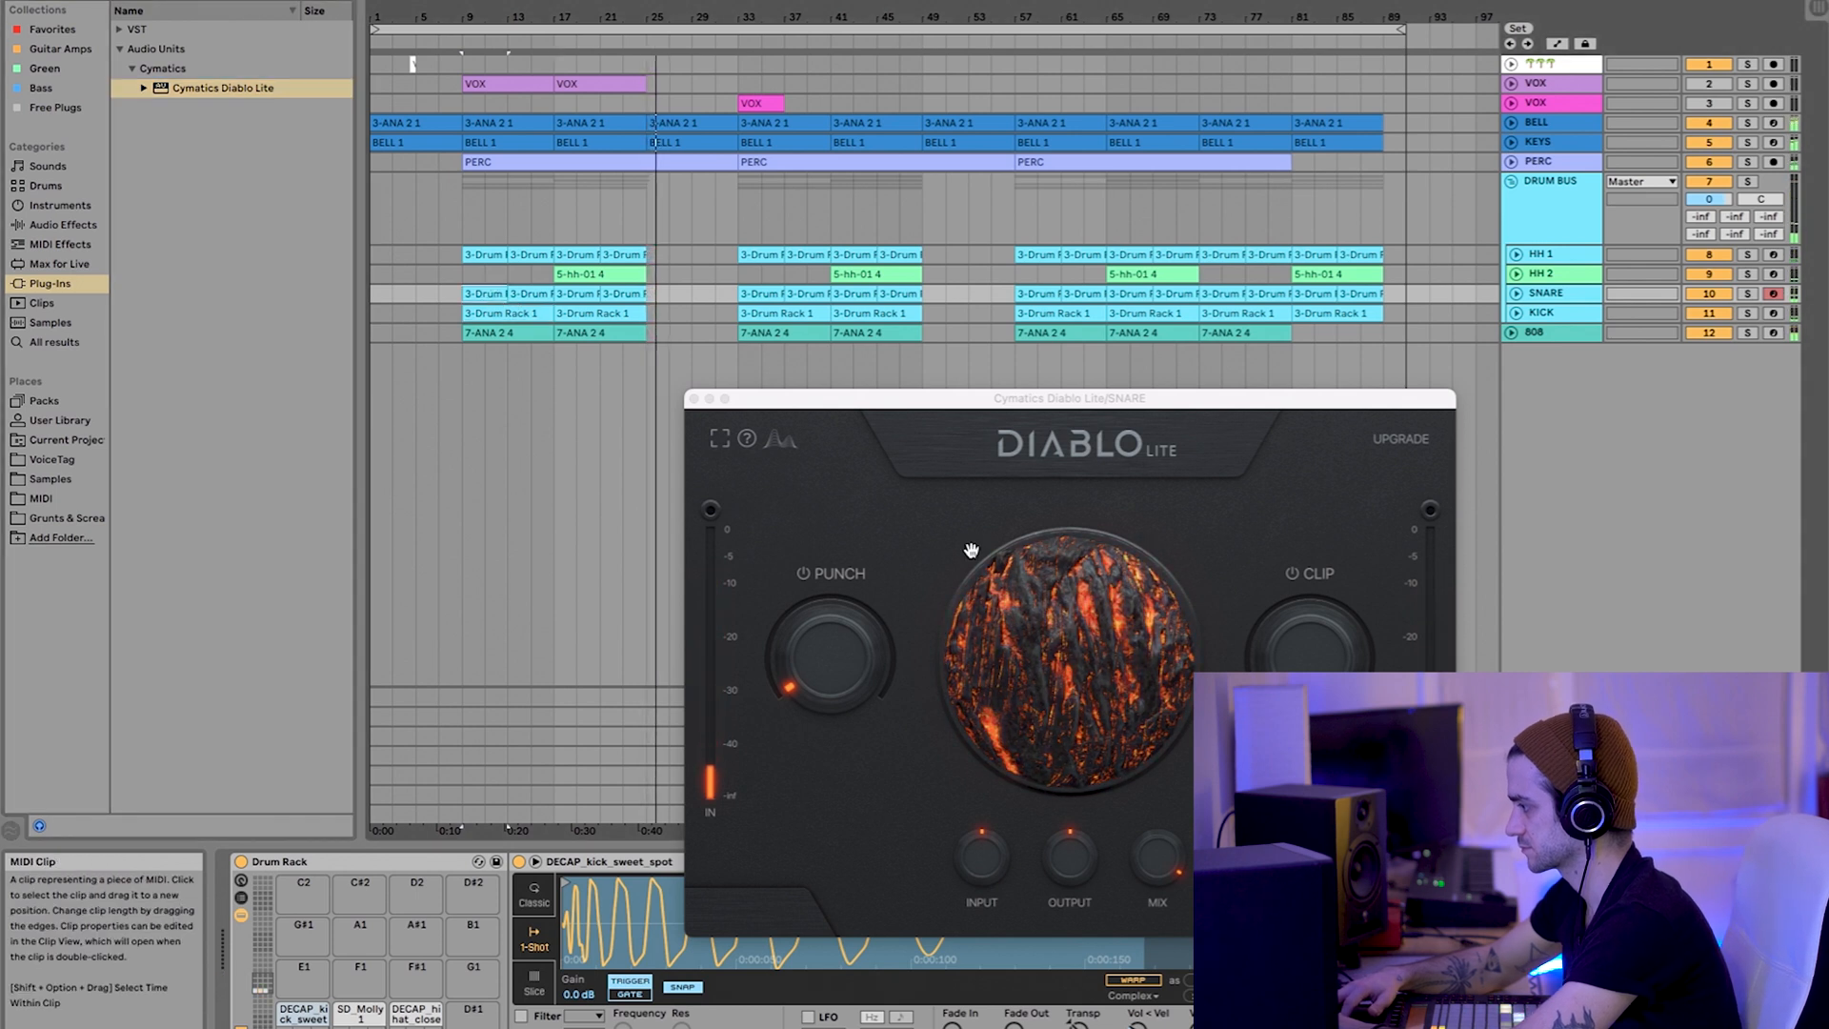
Step: Tweak a snare Diablo Lite control and close the plugin window
drag(816, 654, 835, 659)
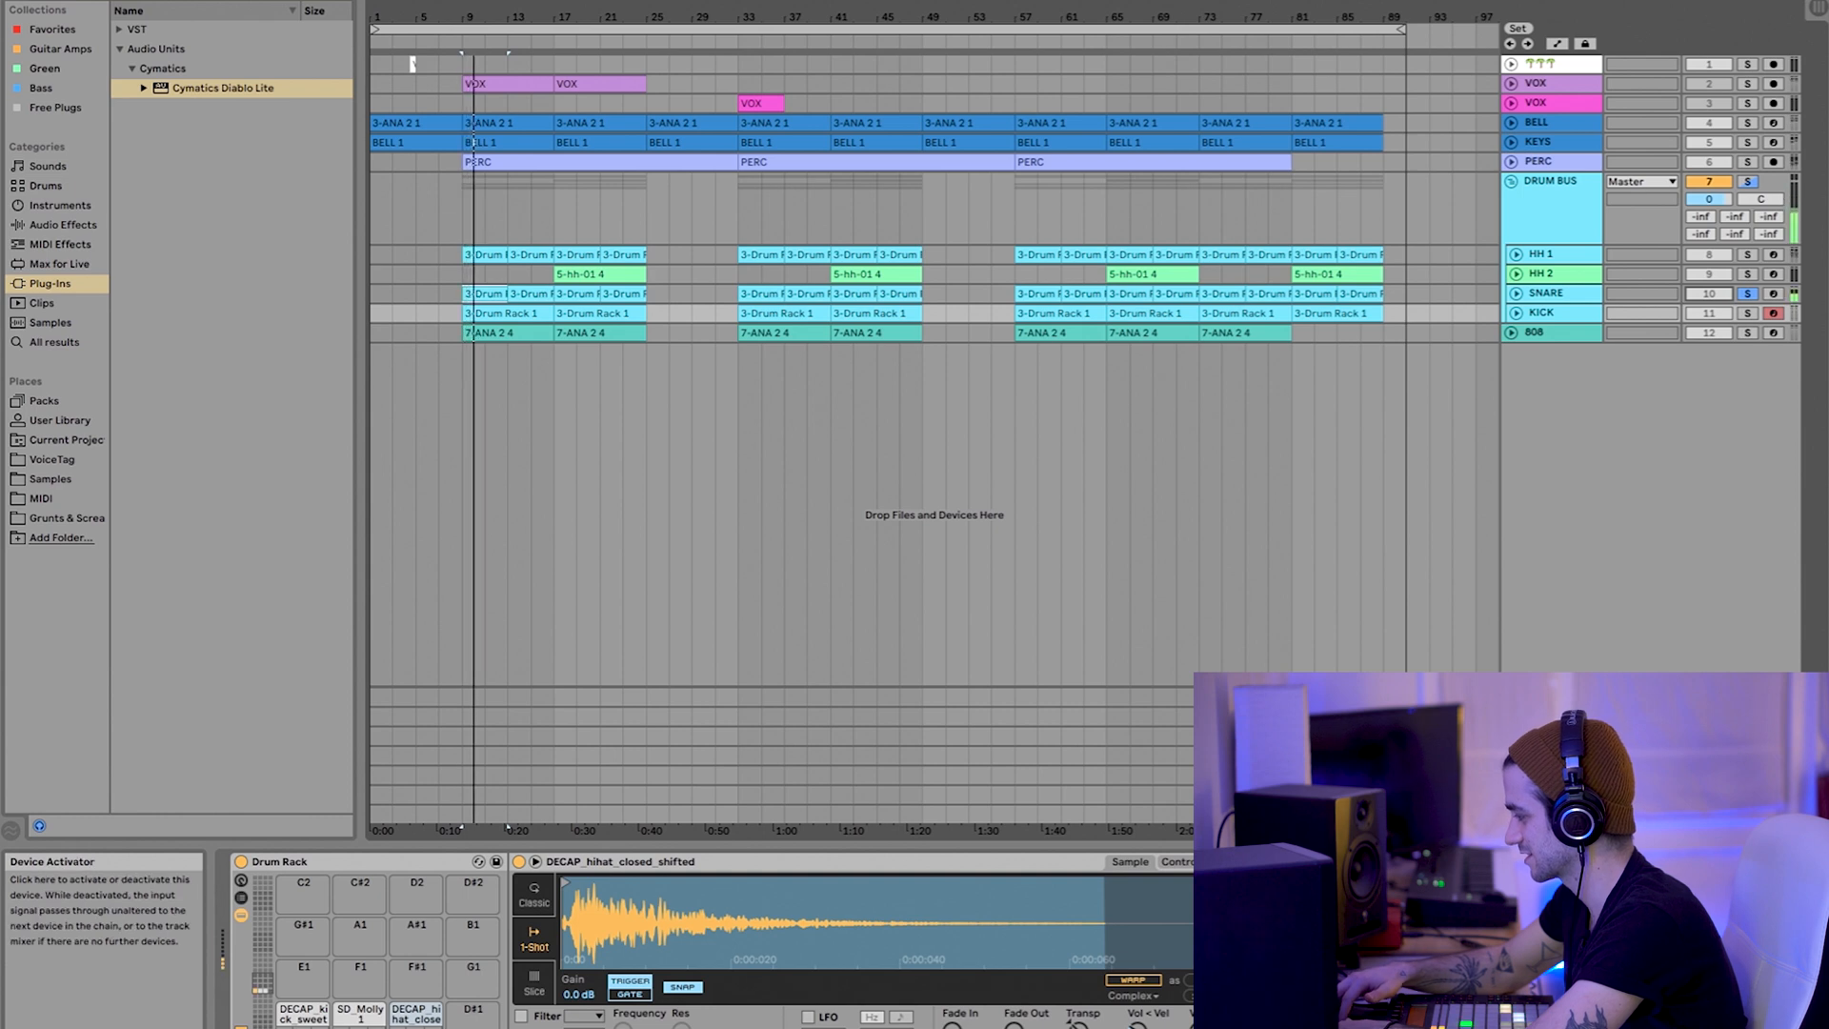
click(1537, 141)
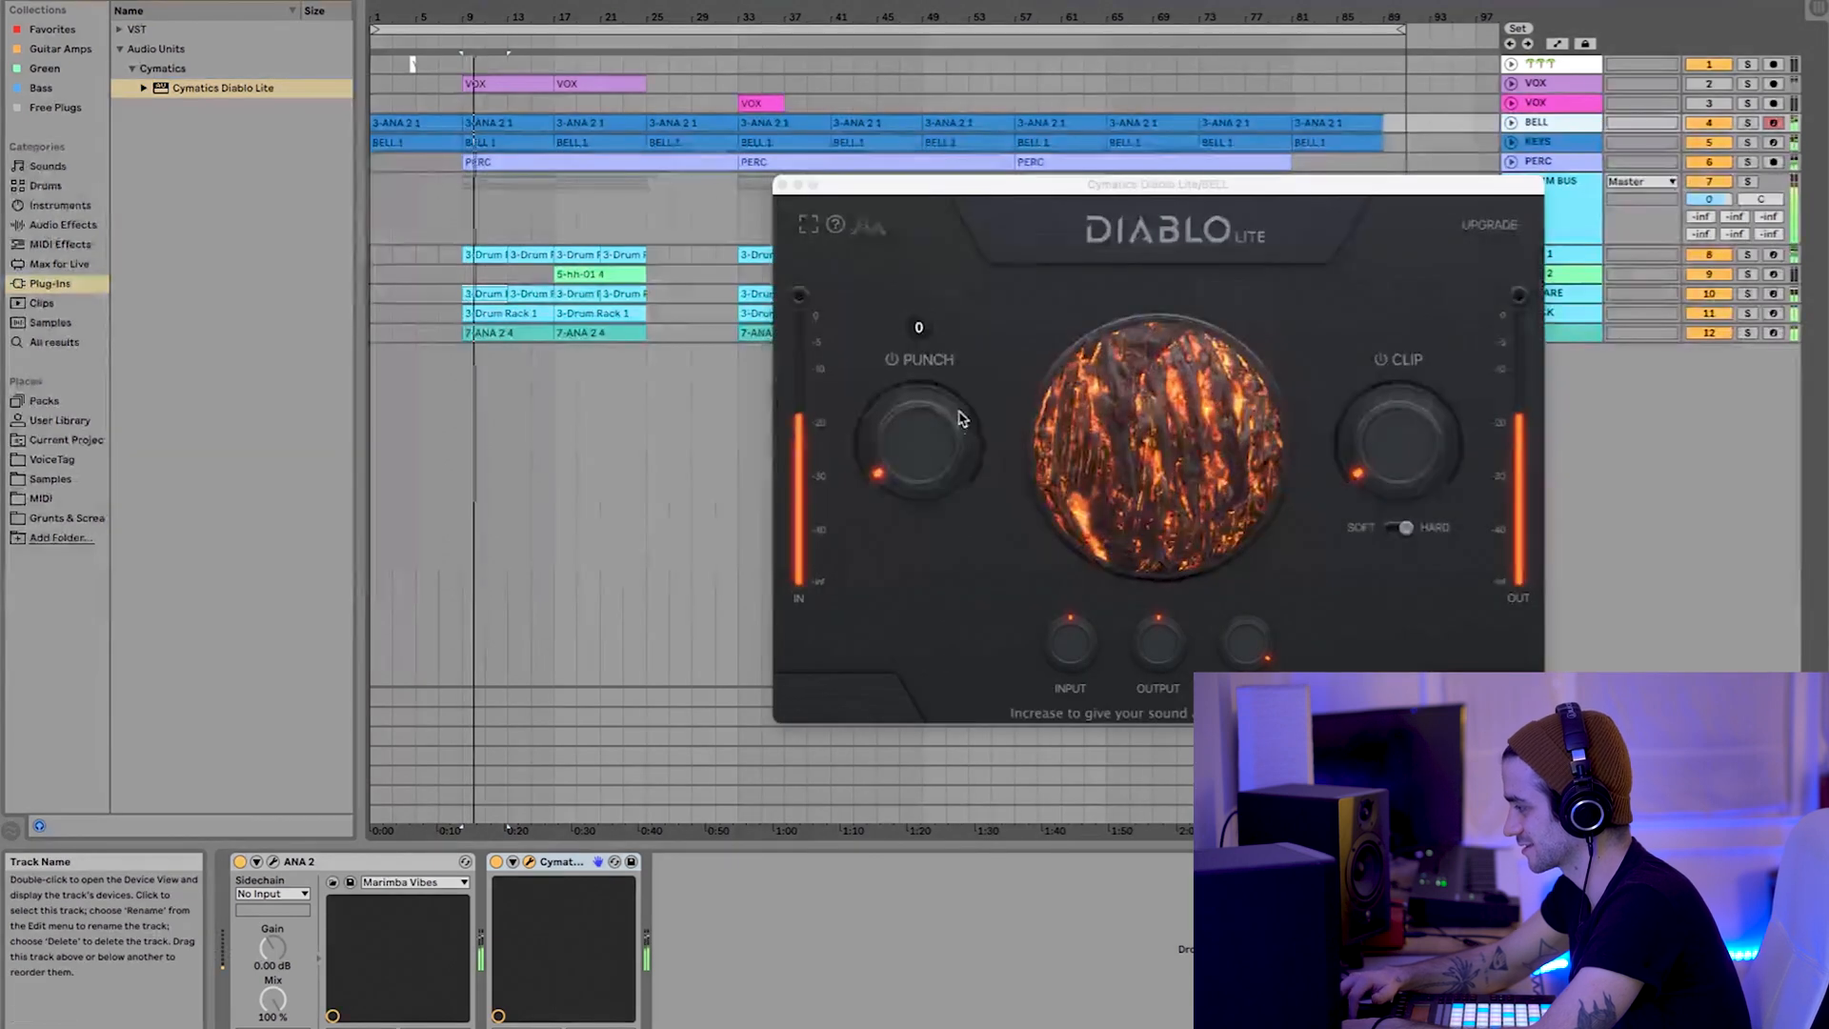
Step: Raise the bell Diablo Lite's punch from 0 and set its clip to 35
drag(1399, 443, 1399, 362)
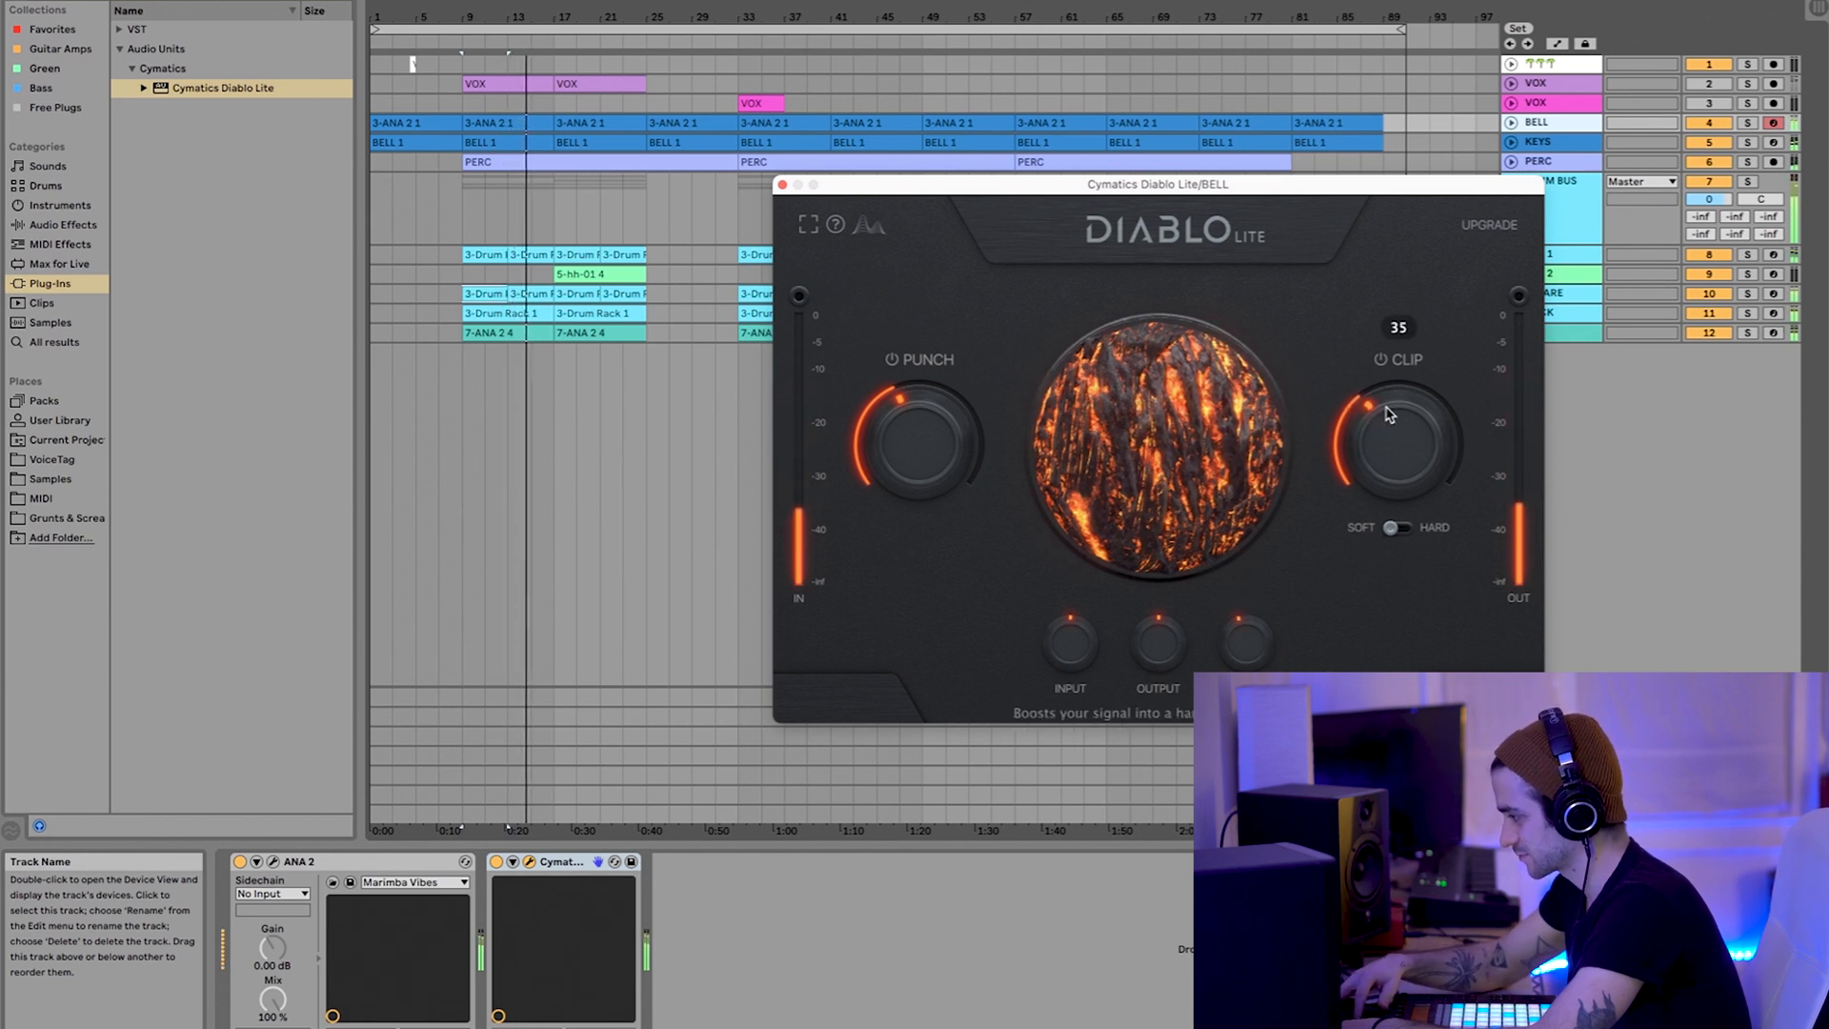
drag(1396, 421, 1391, 423)
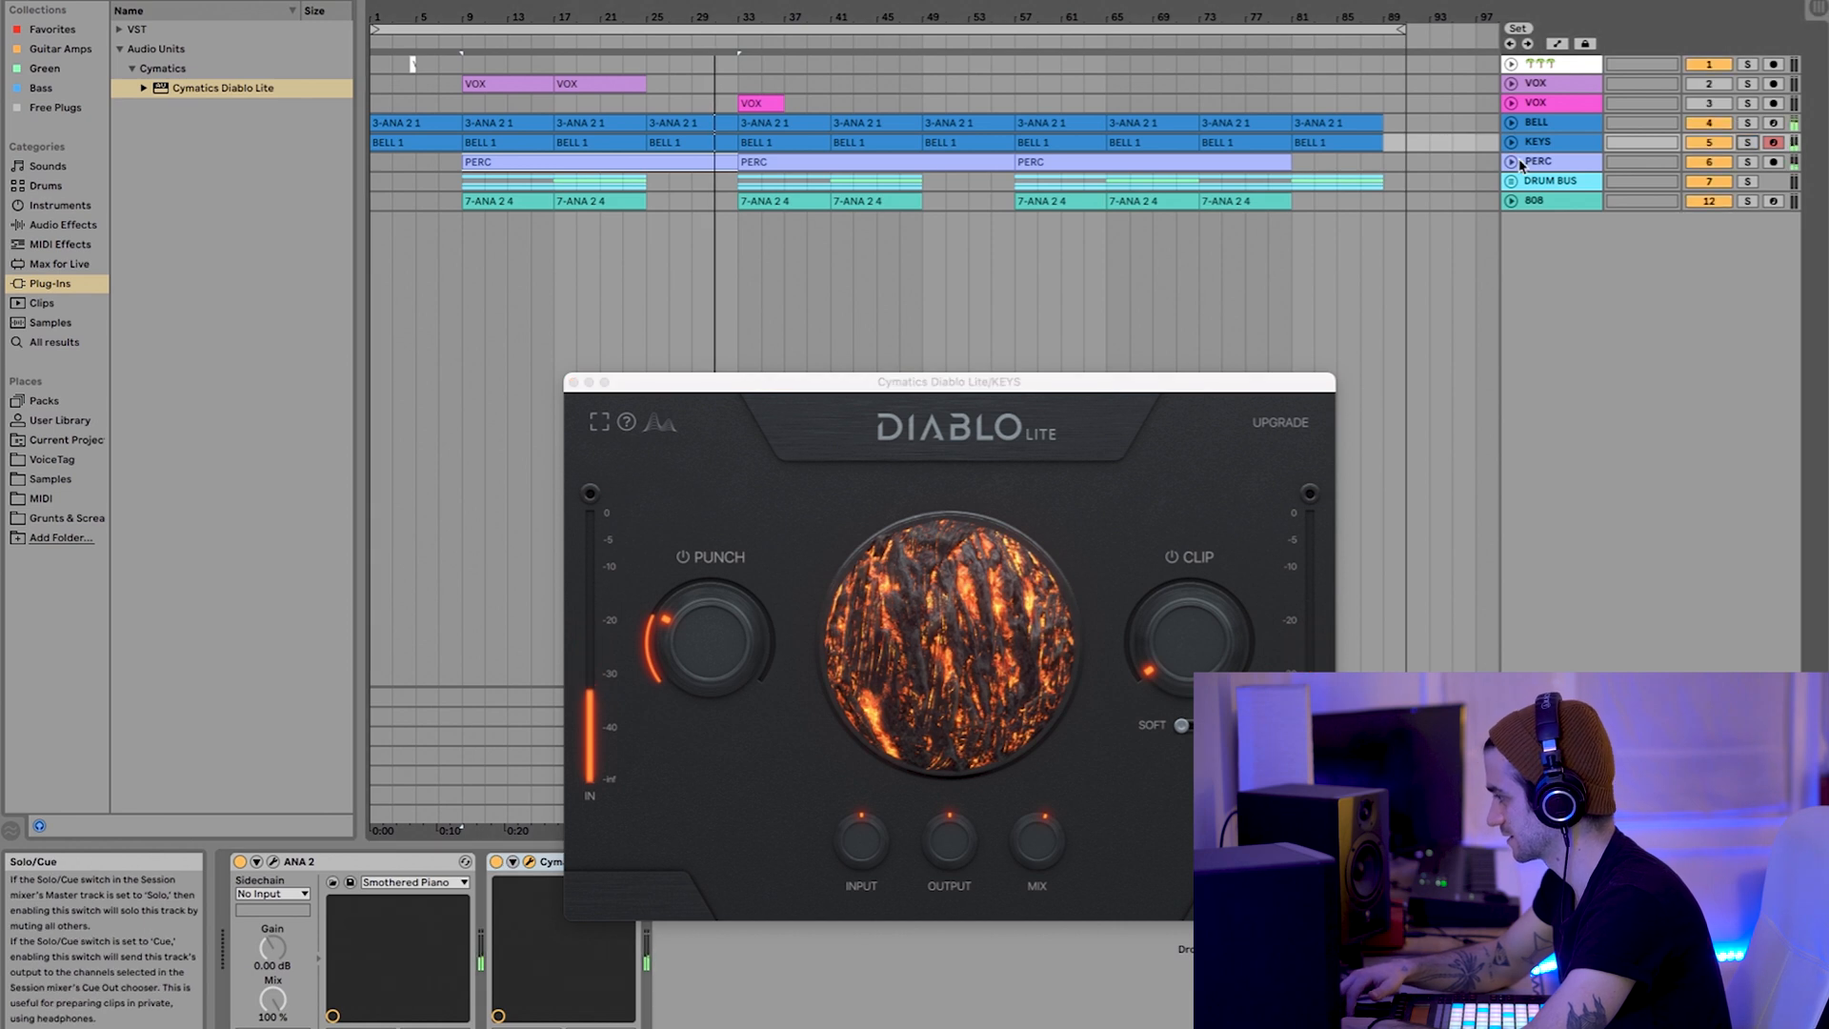
Step: Turn up the PUNCH knob on the KEYS track's Diablo Lite
click(1538, 161)
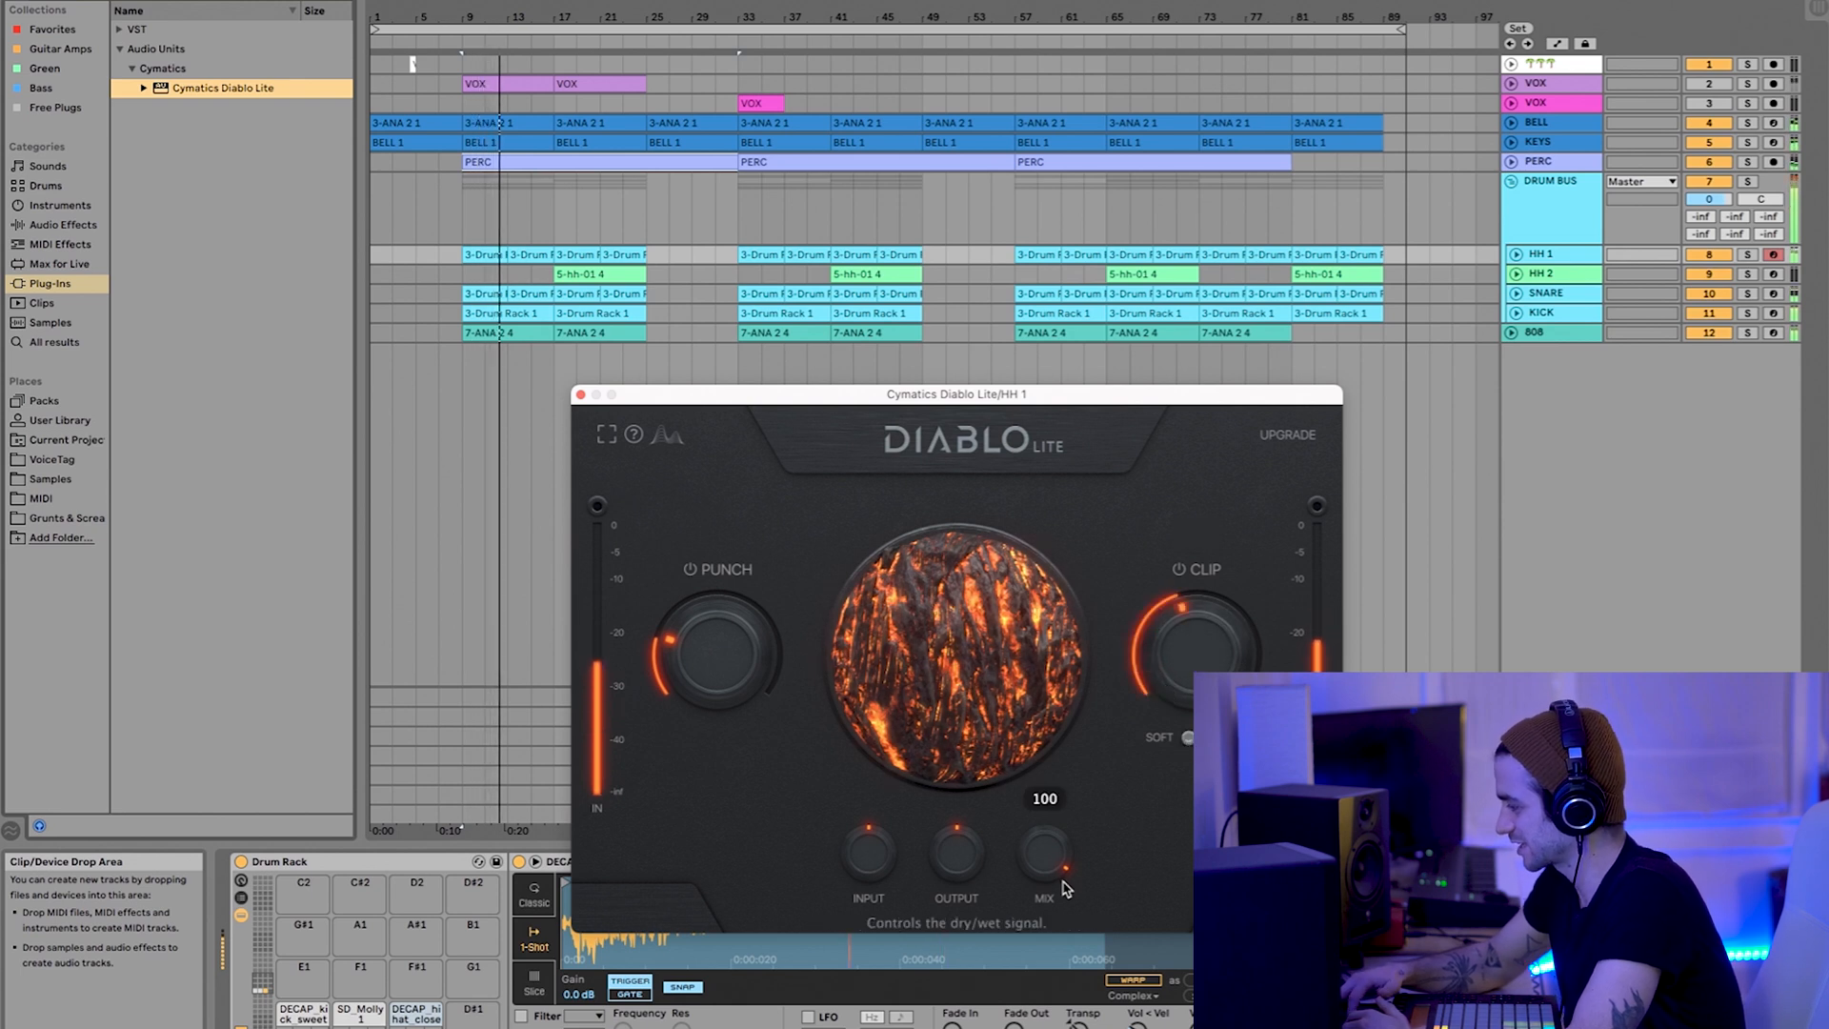
Step: Set the HH 1 Diablo Lite mix to fully wet at 100
drag(1043, 851, 1043, 880)
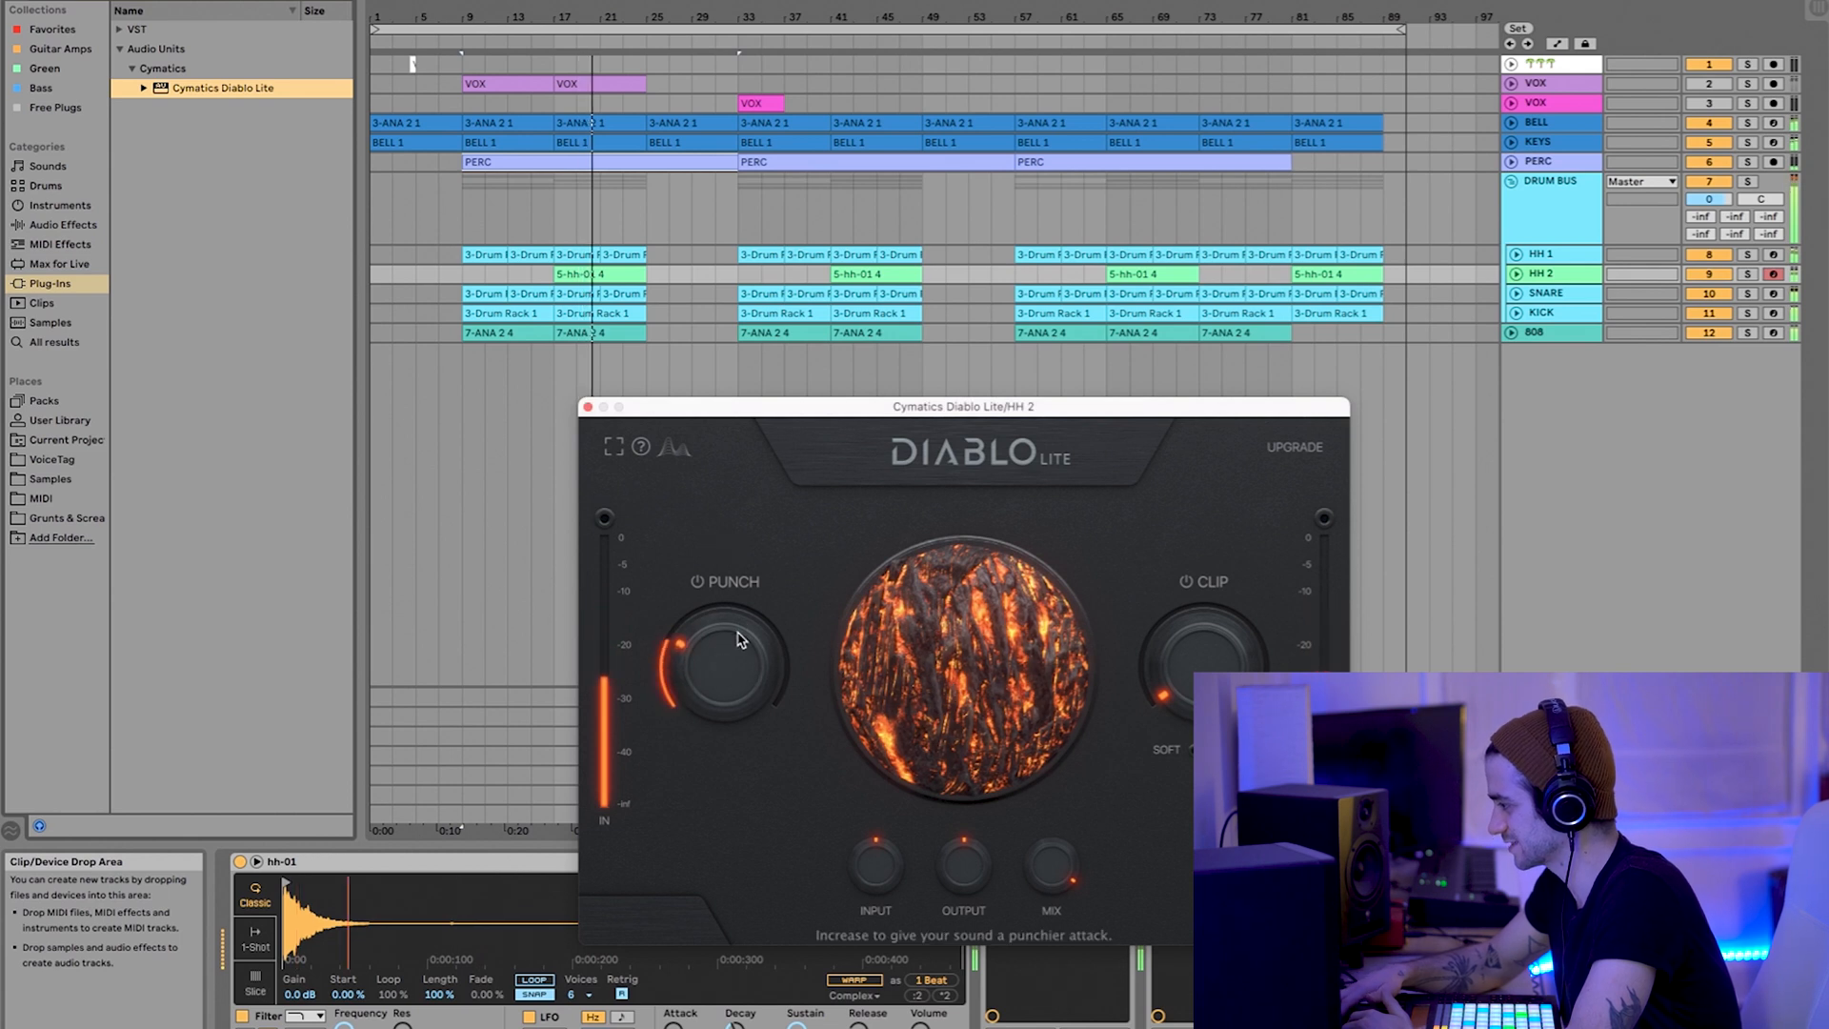
Step: Raise HH 2 Diablo Lite punch, close its window, and select the KICK track
drag(1201, 647, 1202, 607)
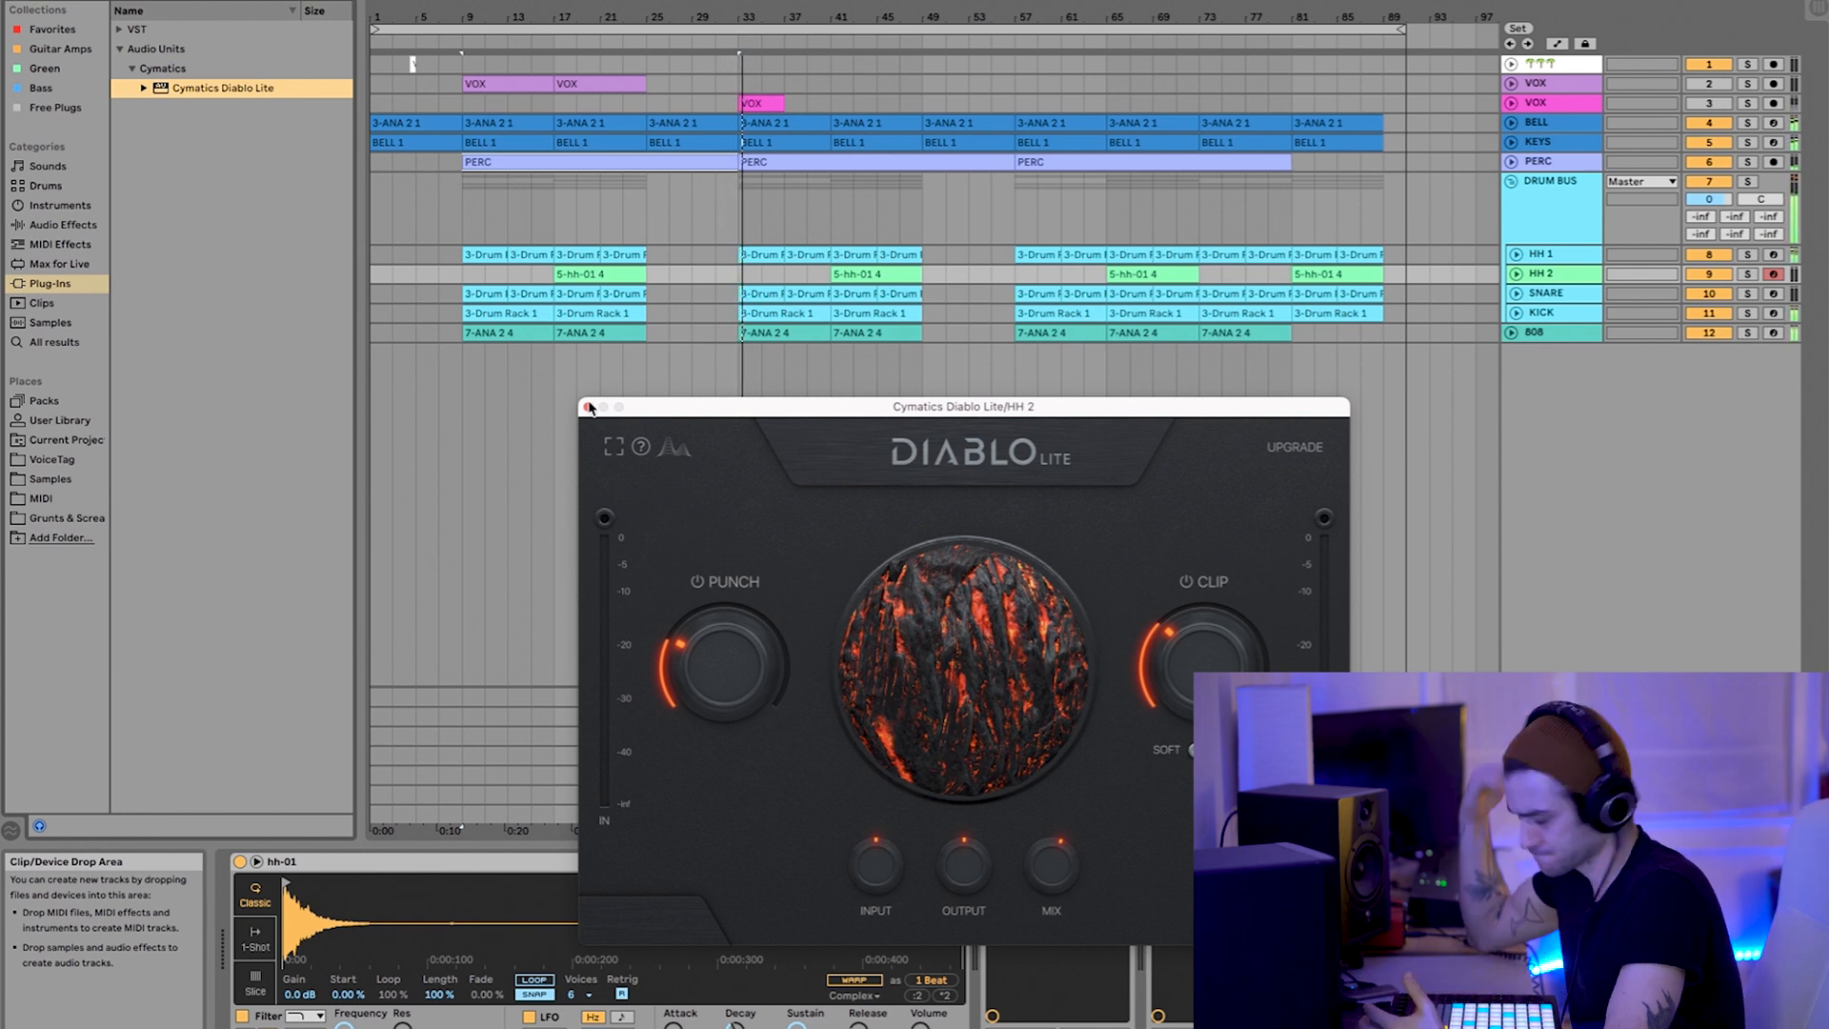
click(593, 407)
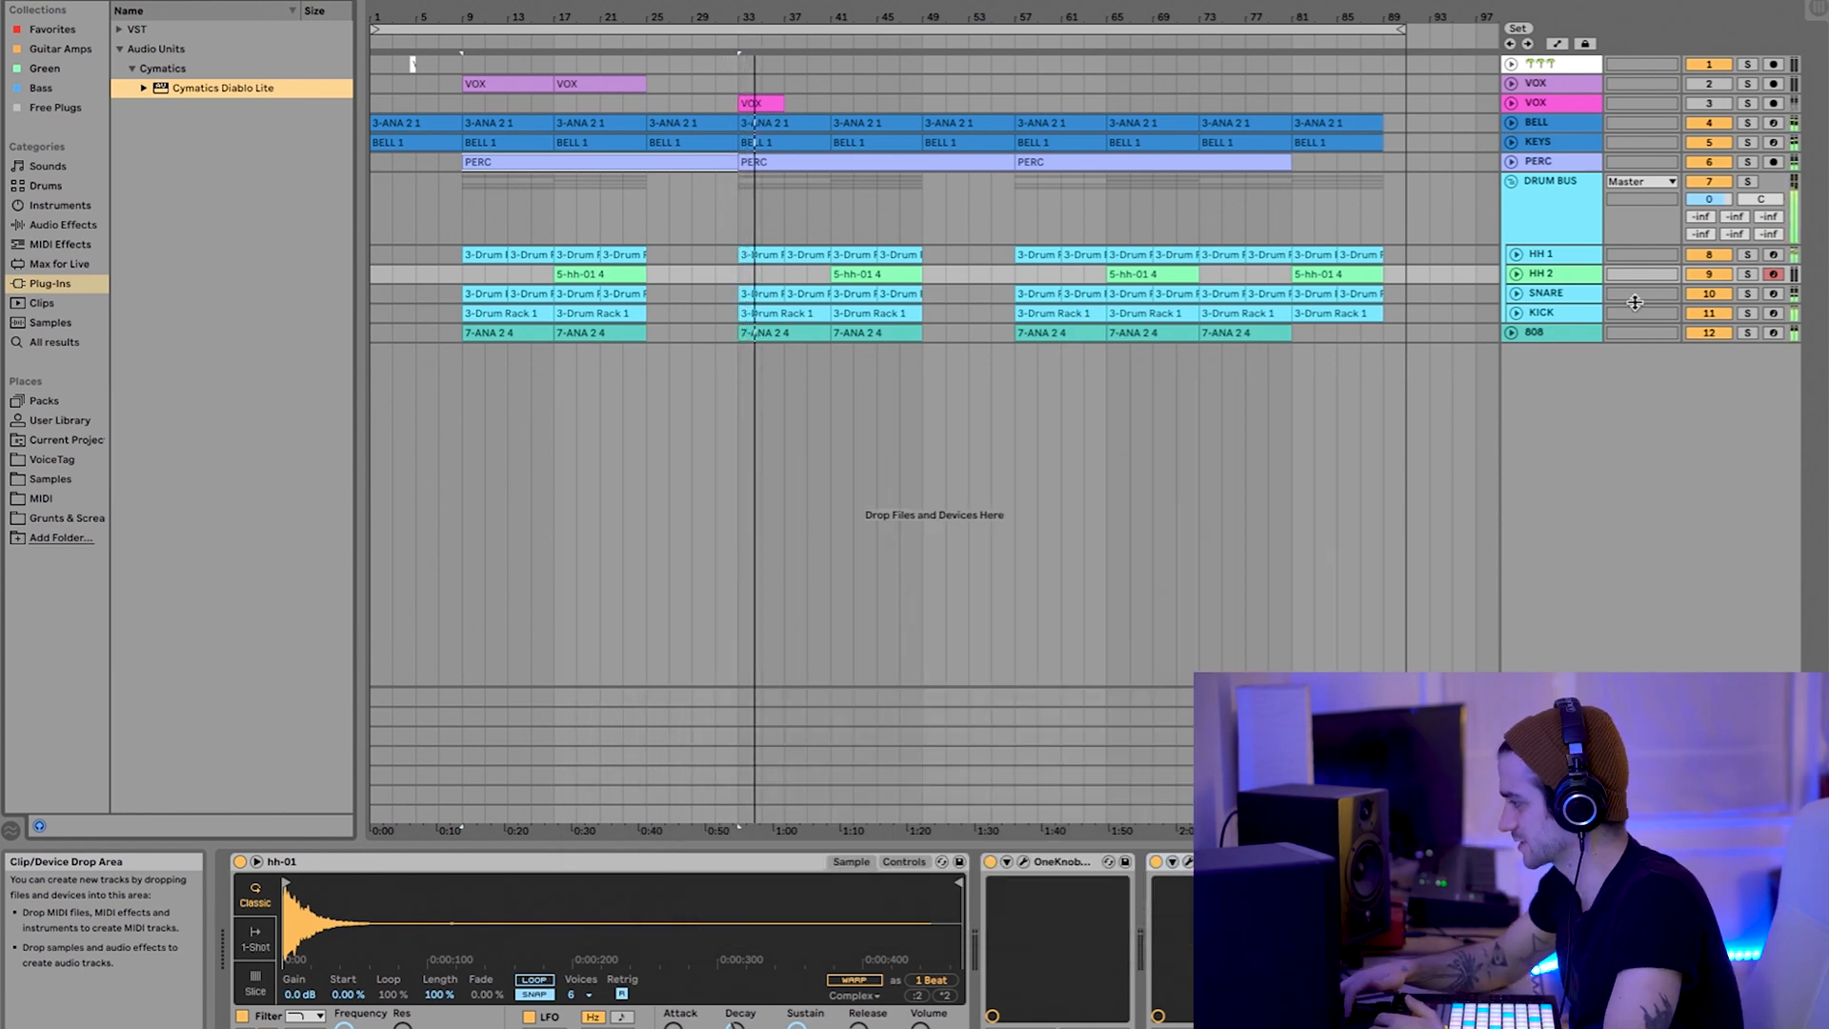
click(1539, 312)
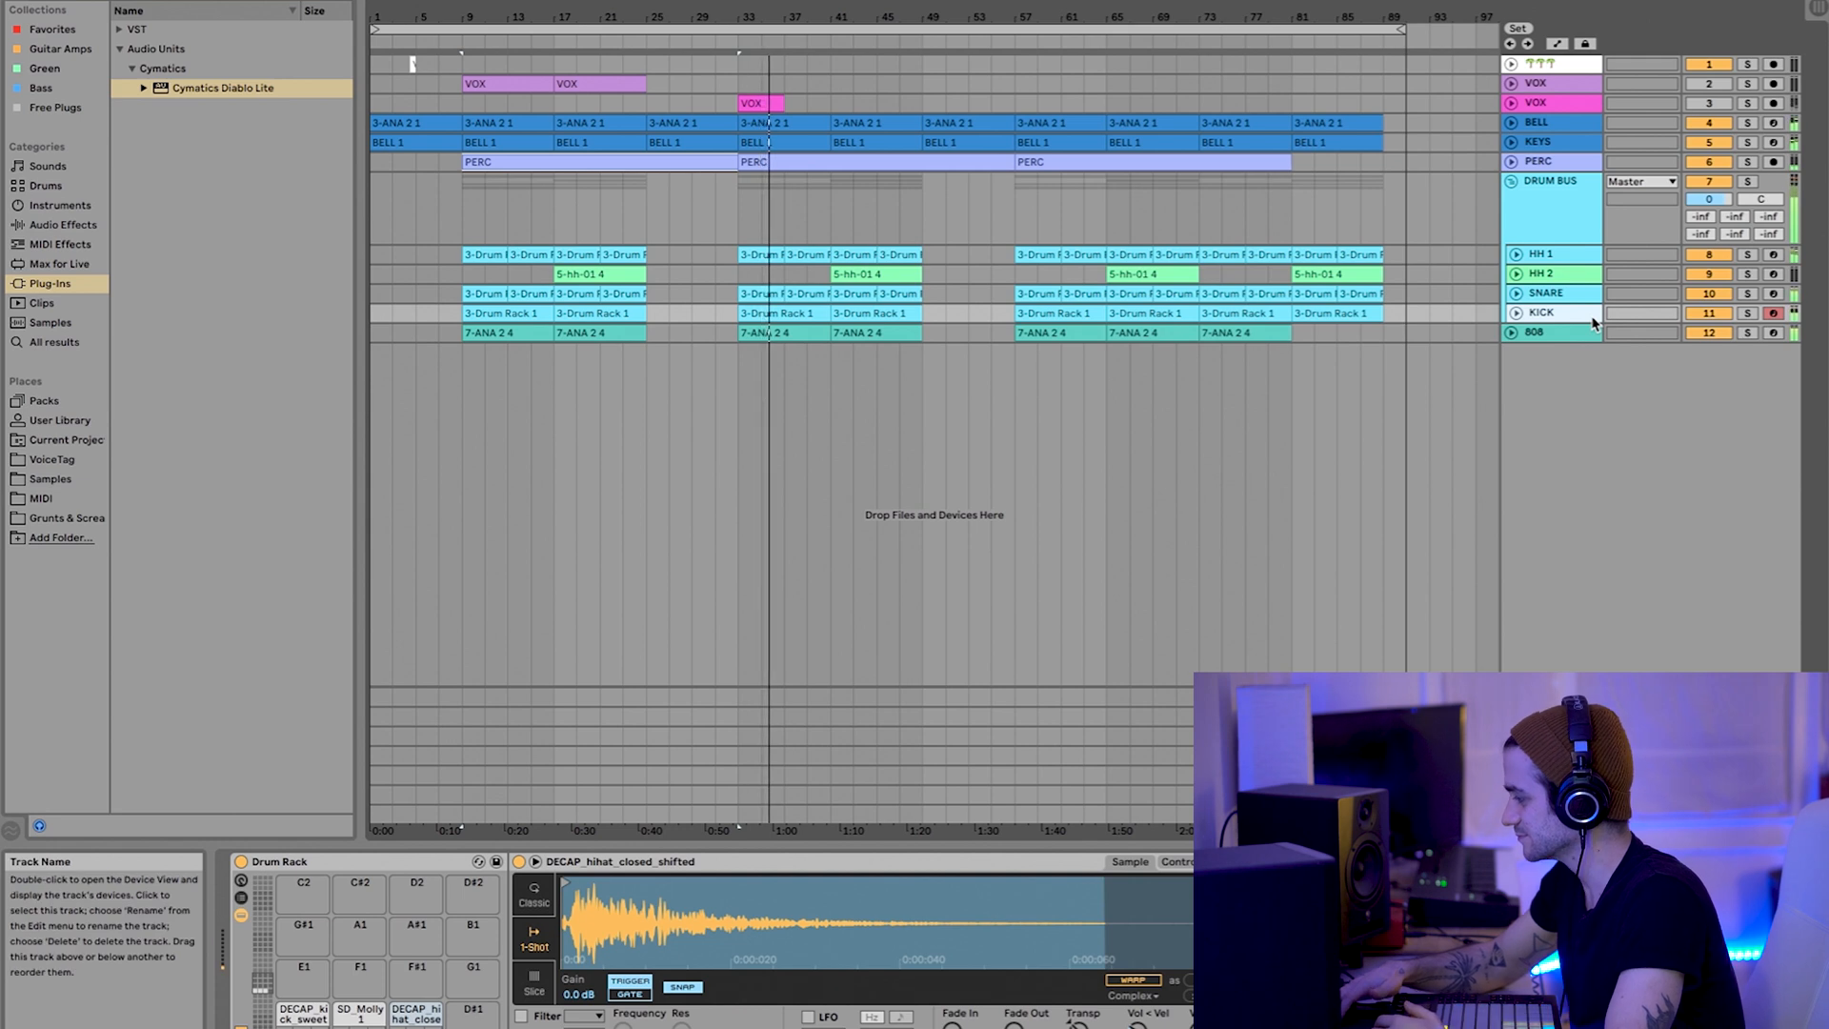